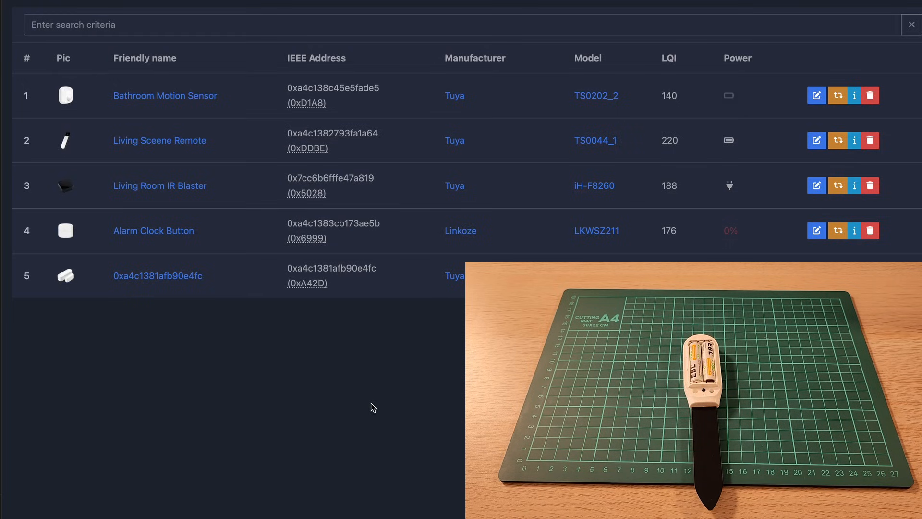
{"action": "mouse_move", "coordinate": [475, 249]}
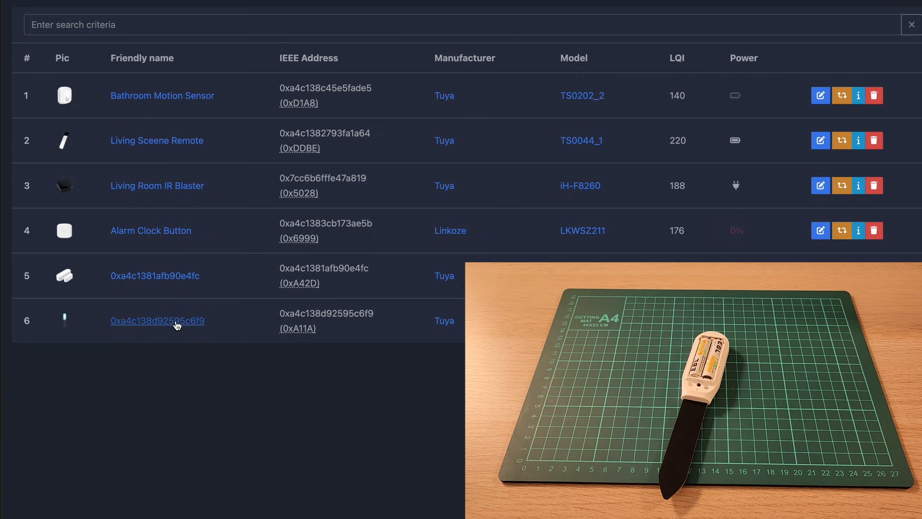
Step: Open the soil sensor's details and view its exposed temperature, soil moisture, battery and link quality
{"action": "left_click", "coordinate": [157, 320]}
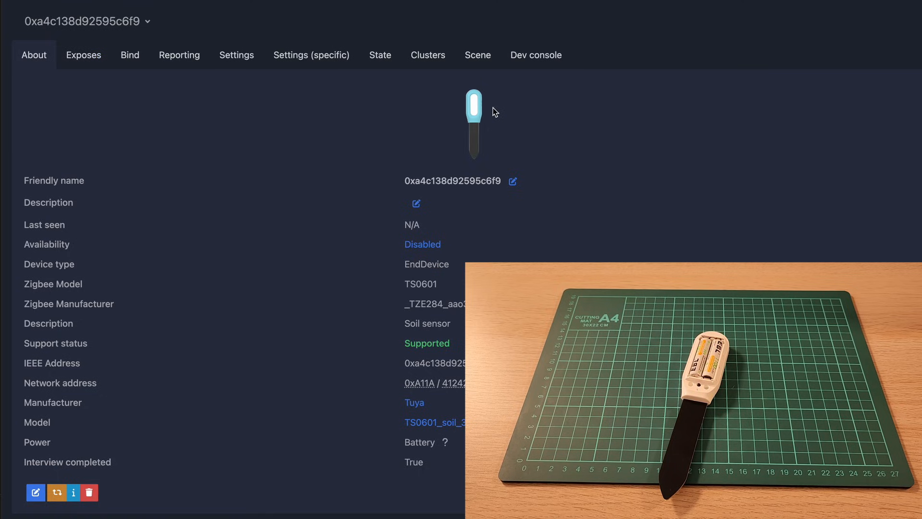
{"action": "mouse_move", "coordinate": [84, 55]}
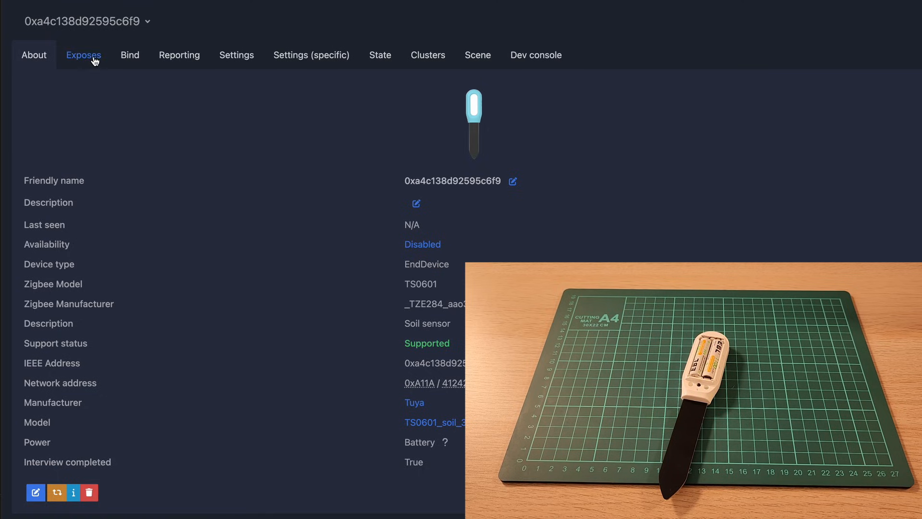
{"action": "left_click", "coordinate": [84, 54]}
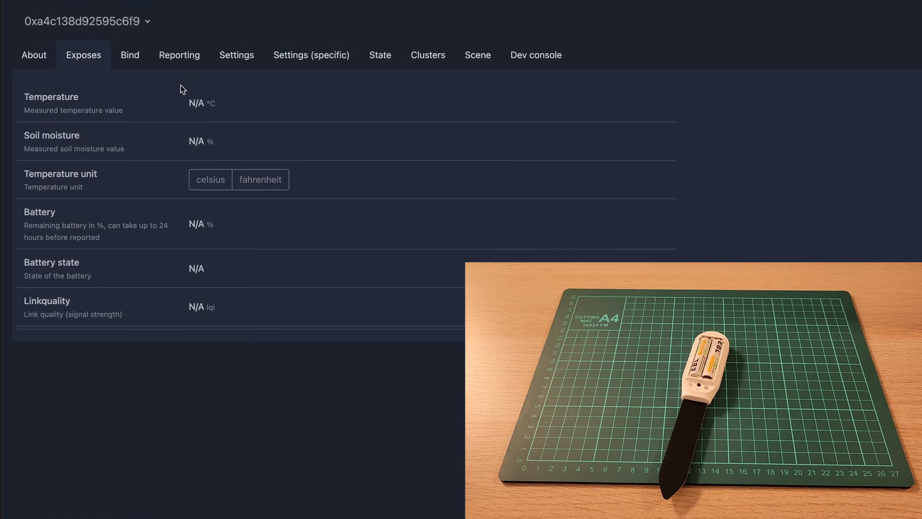
{"action": "mouse_move", "coordinate": [204, 105]}
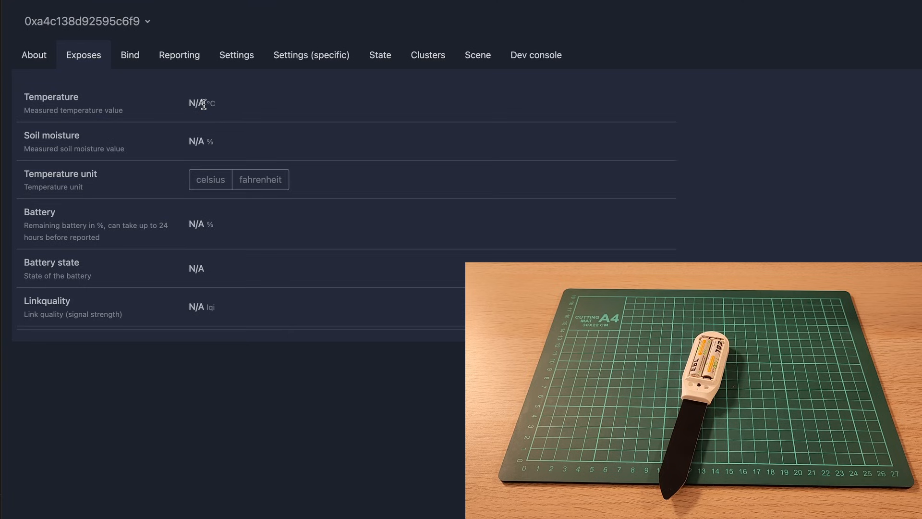
{"action": "mouse_move", "coordinate": [209, 239]}
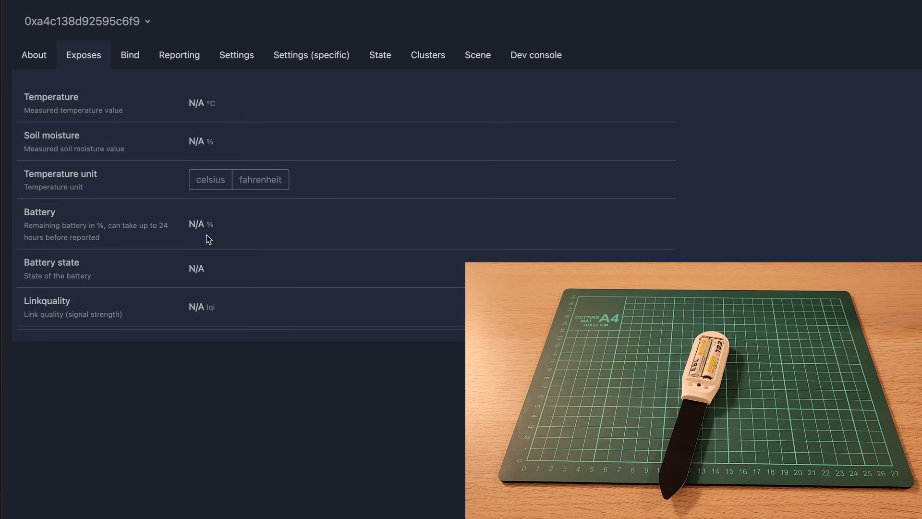
{"action": "mouse_move", "coordinate": [171, 152]}
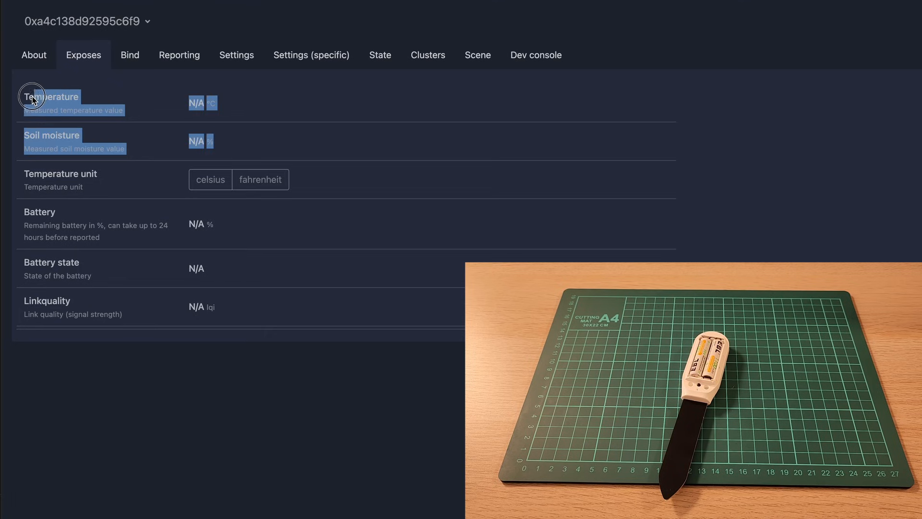
{"action": "left_click", "coordinate": [29, 100]}
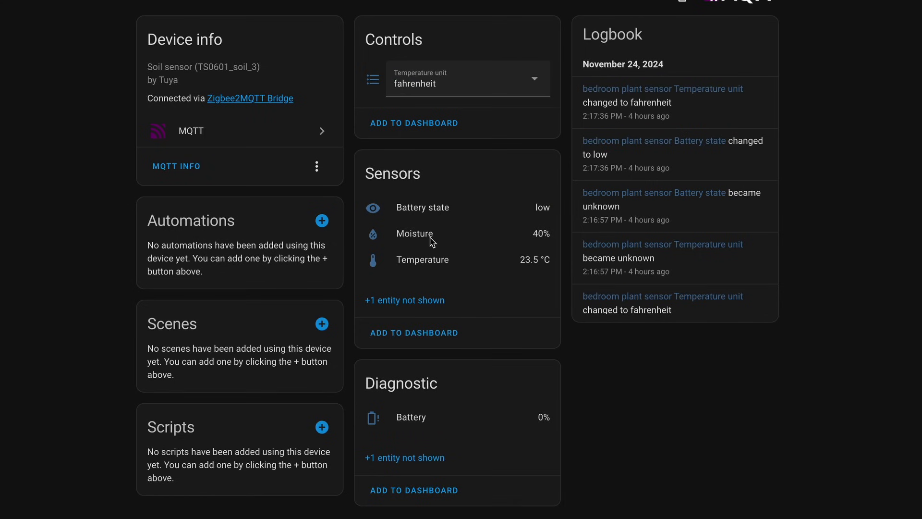
{"action": "mouse_move", "coordinate": [414, 233]}
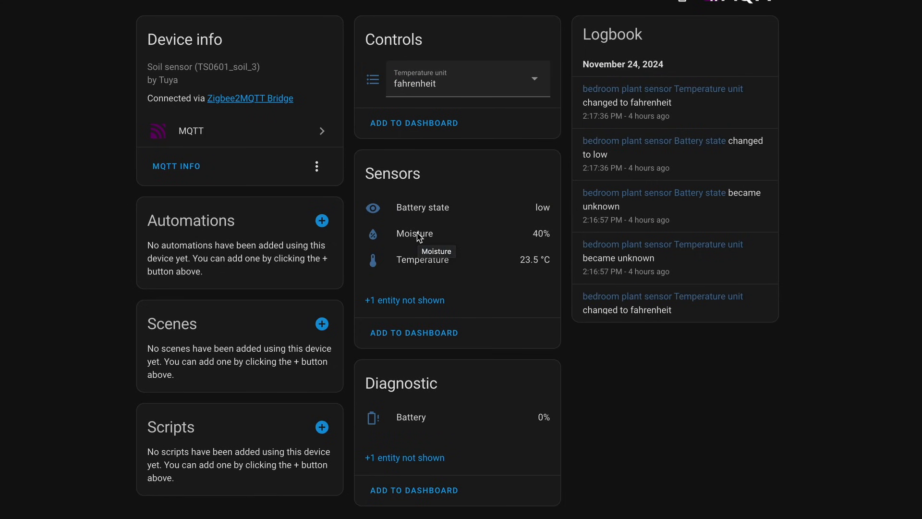
Step: View the plant sensor's Moisture history graph, then its Temperature history graph
{"action": "left_click", "coordinate": [414, 234]}
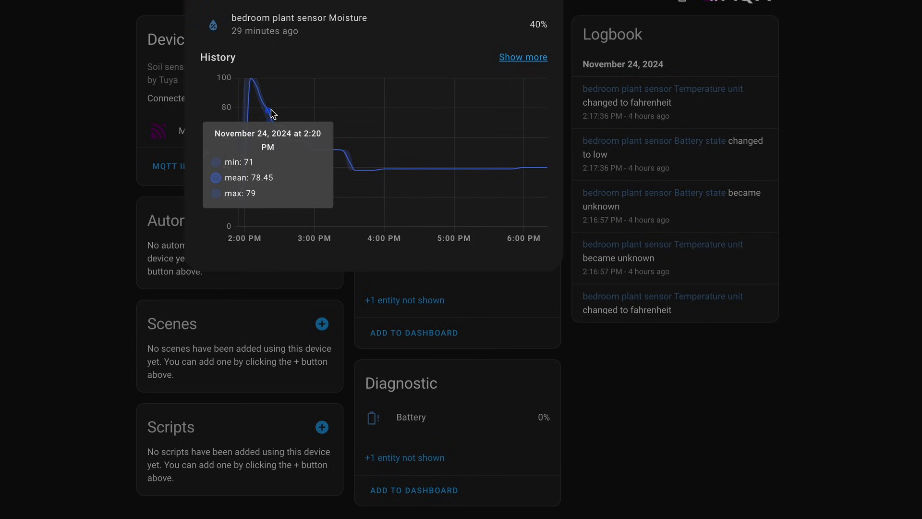
{"action": "mouse_move", "coordinate": [399, 173]}
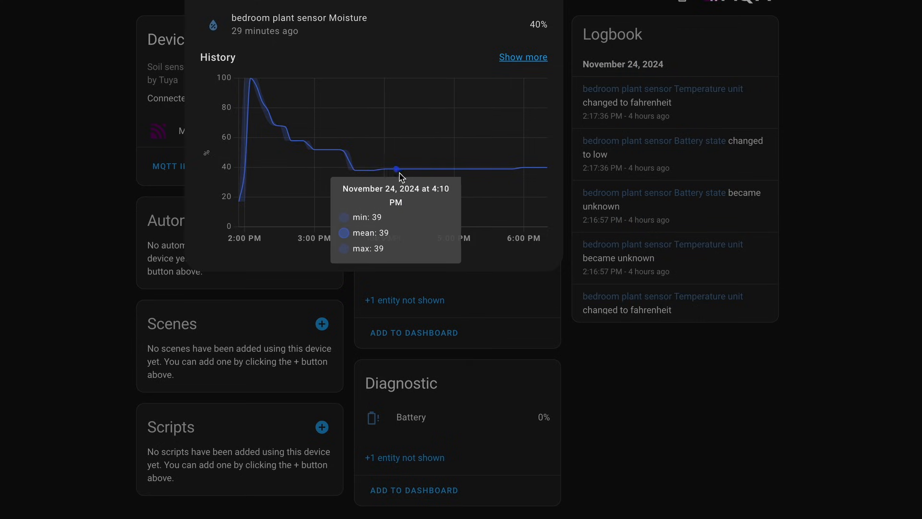
{"action": "mouse_move", "coordinate": [454, 178]}
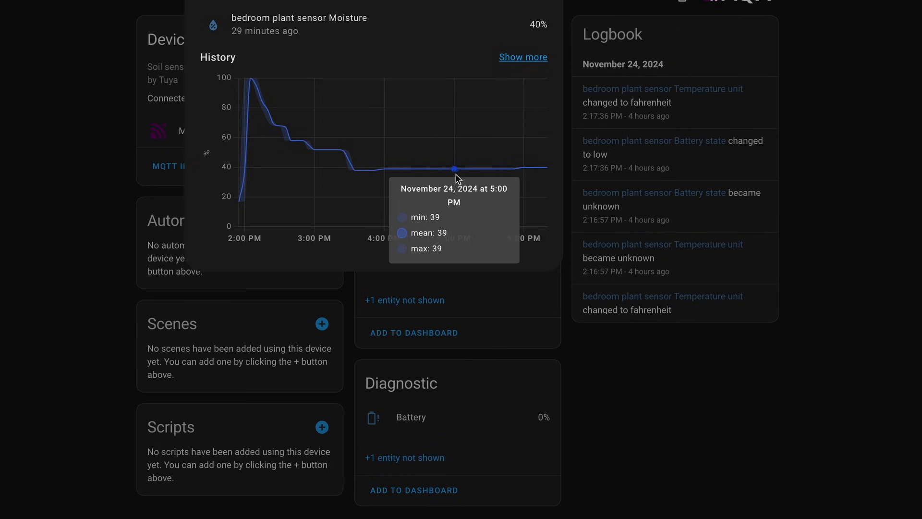
{"action": "mouse_move", "coordinate": [518, 180]}
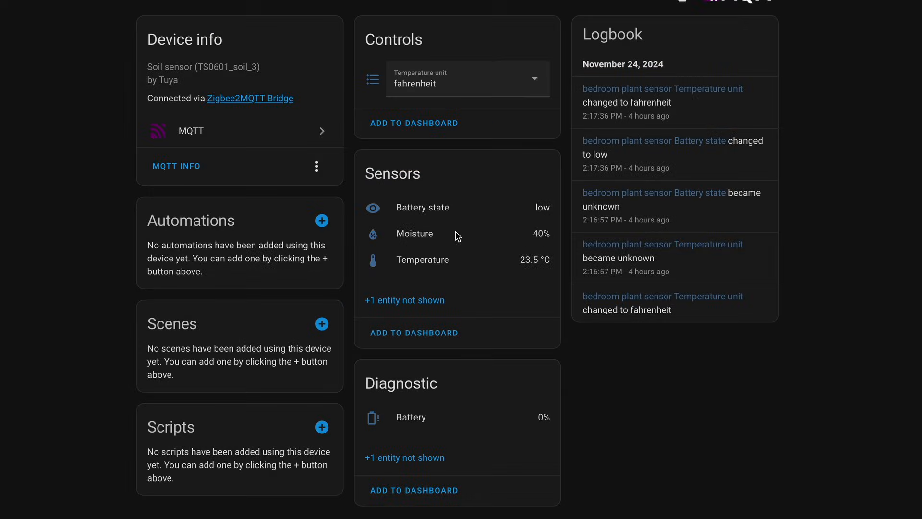
{"action": "left_click", "coordinate": [422, 259]}
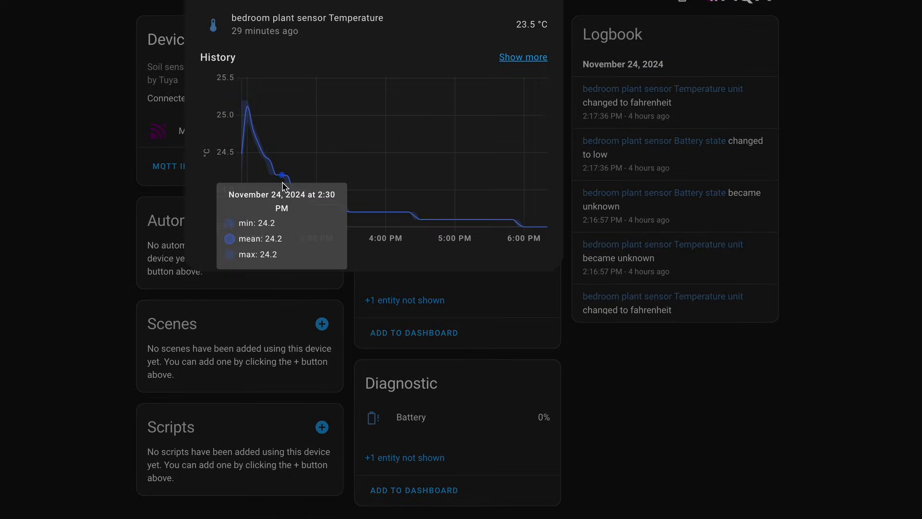